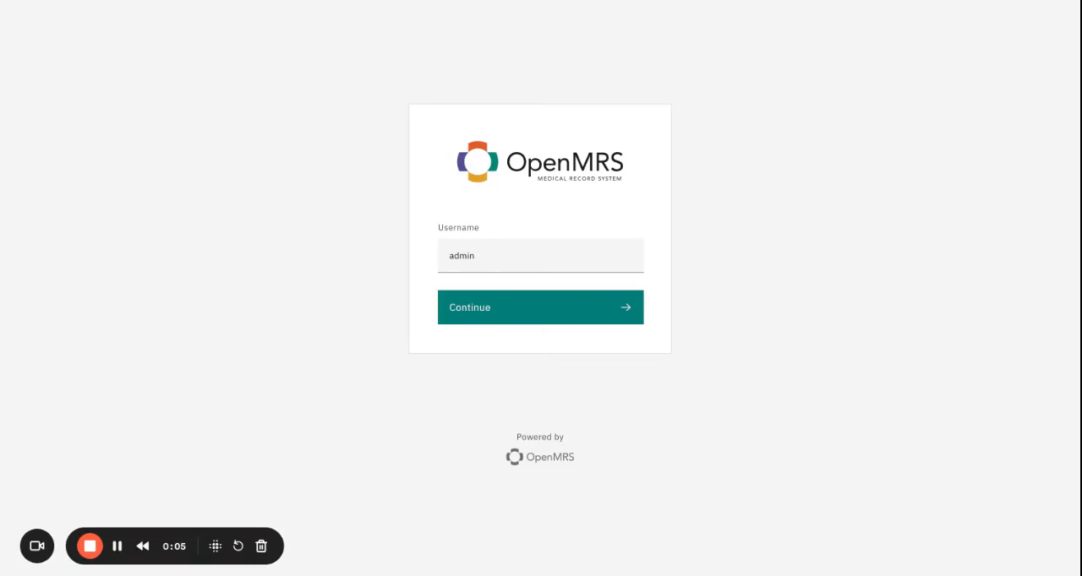
mouse_move(537, 260)
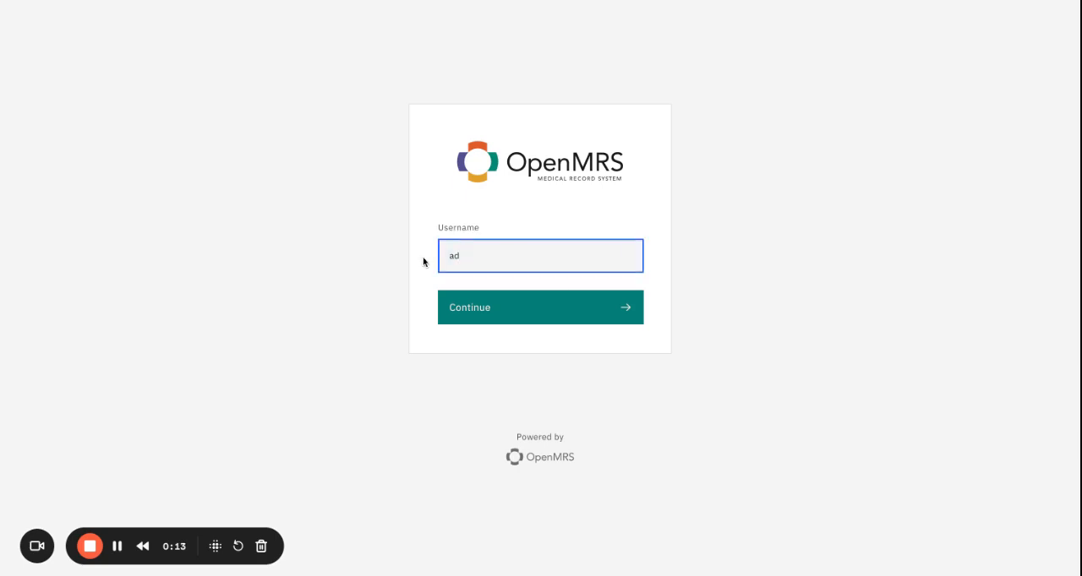
Log in as admin with the password and pick Outpatient Clinic as location.
type("password")
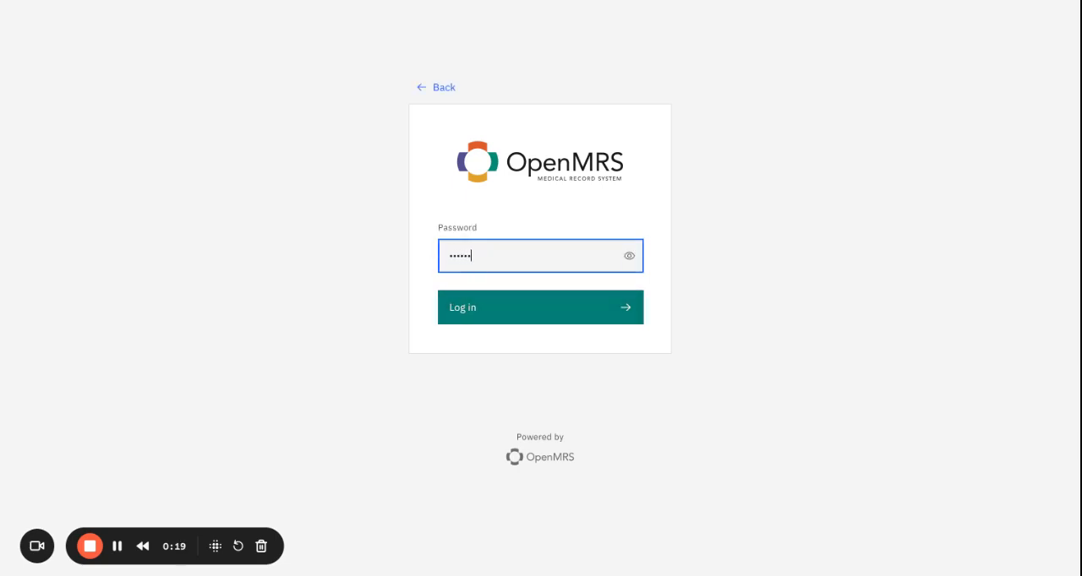
left_click(539, 307)
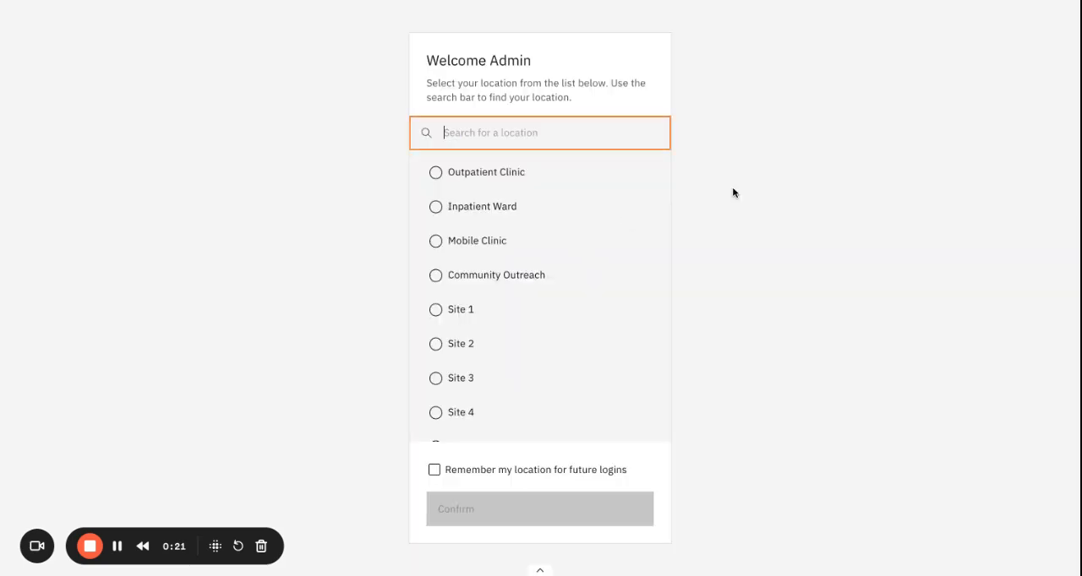
mouse_move(850, 151)
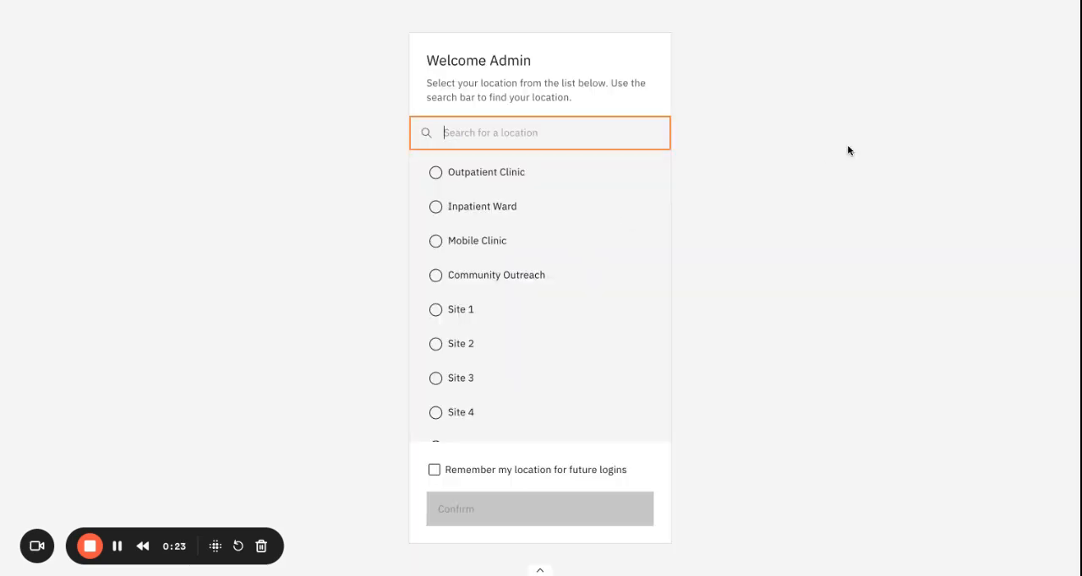
left_click(436, 172)
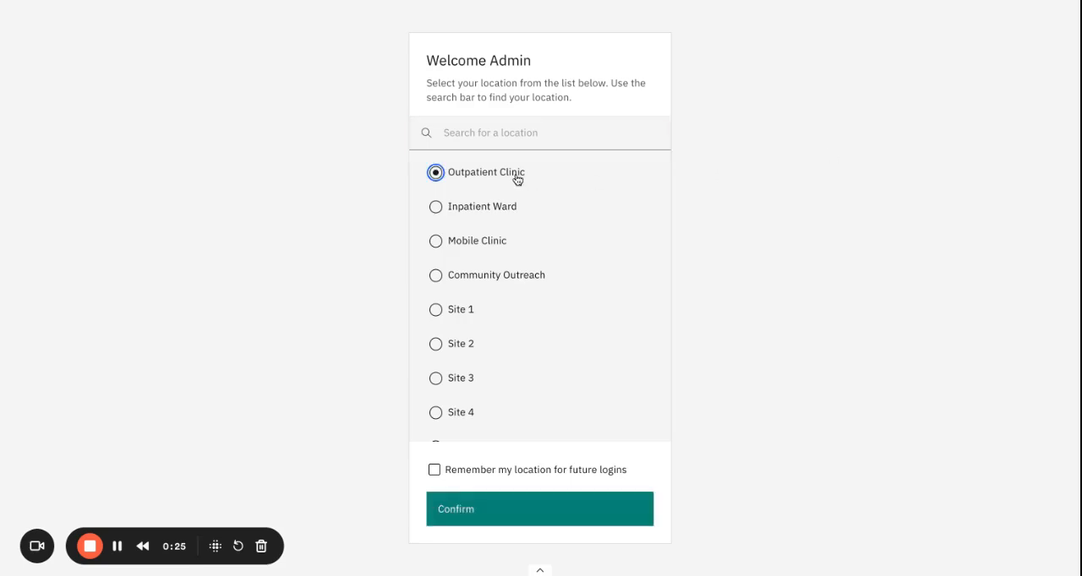
Confirm the Outpatient Clinic location and go to System Administration from the App Menu.
left_click(539, 509)
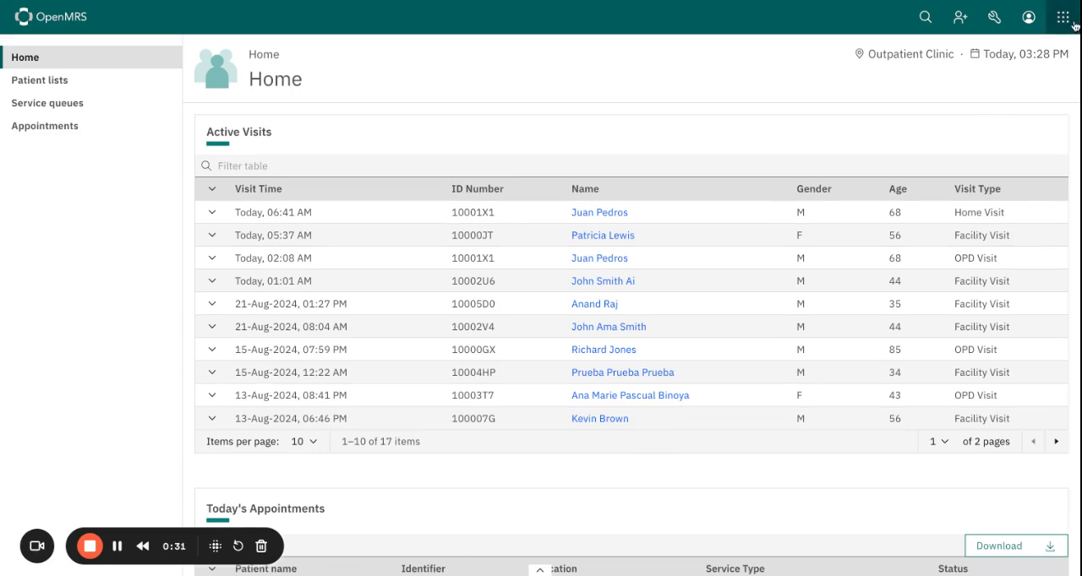
mouse_move(1064, 17)
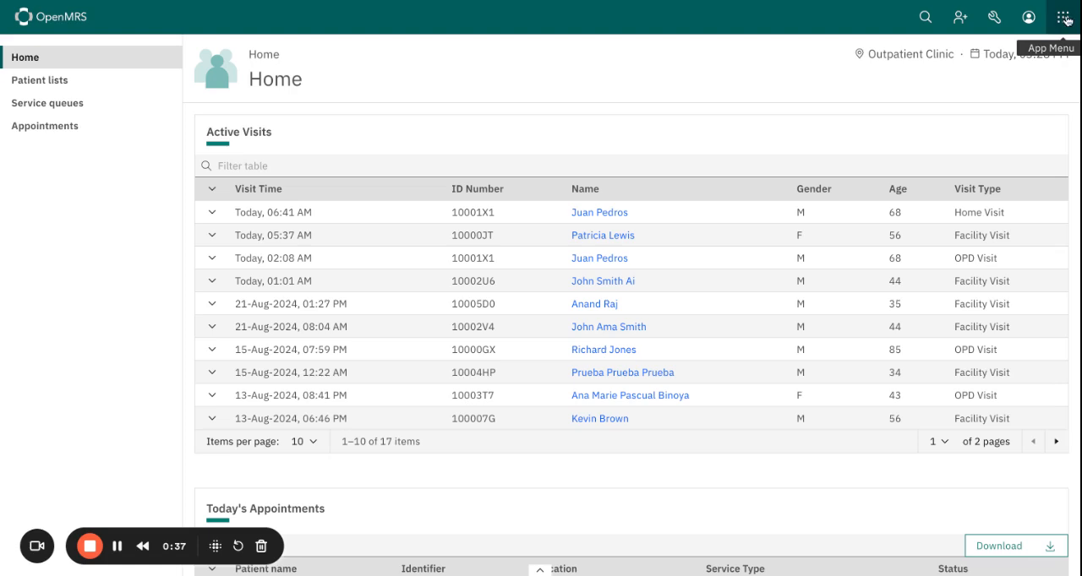
left_click(1063, 17)
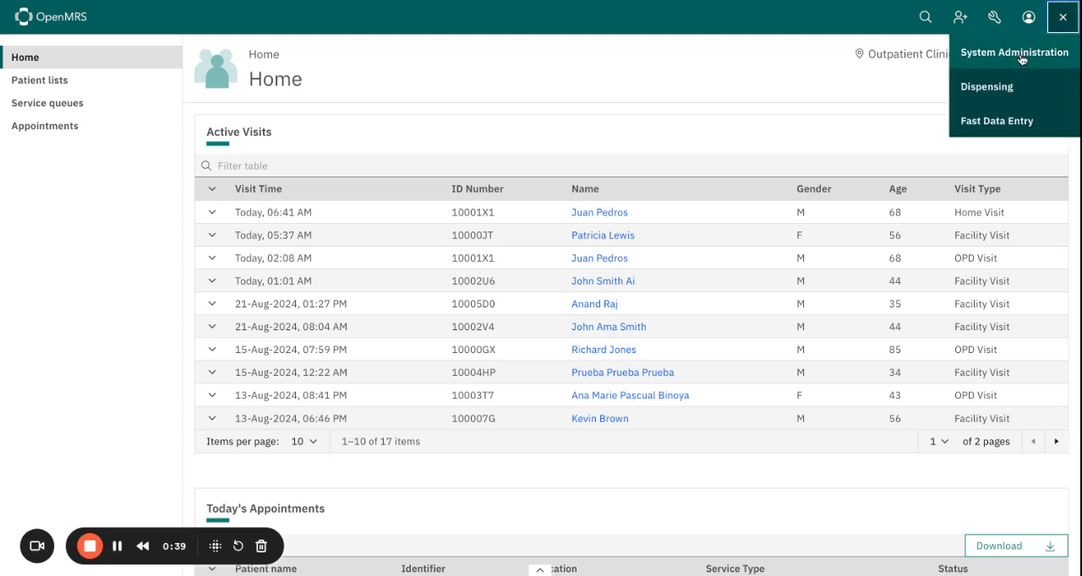
left_click(1014, 51)
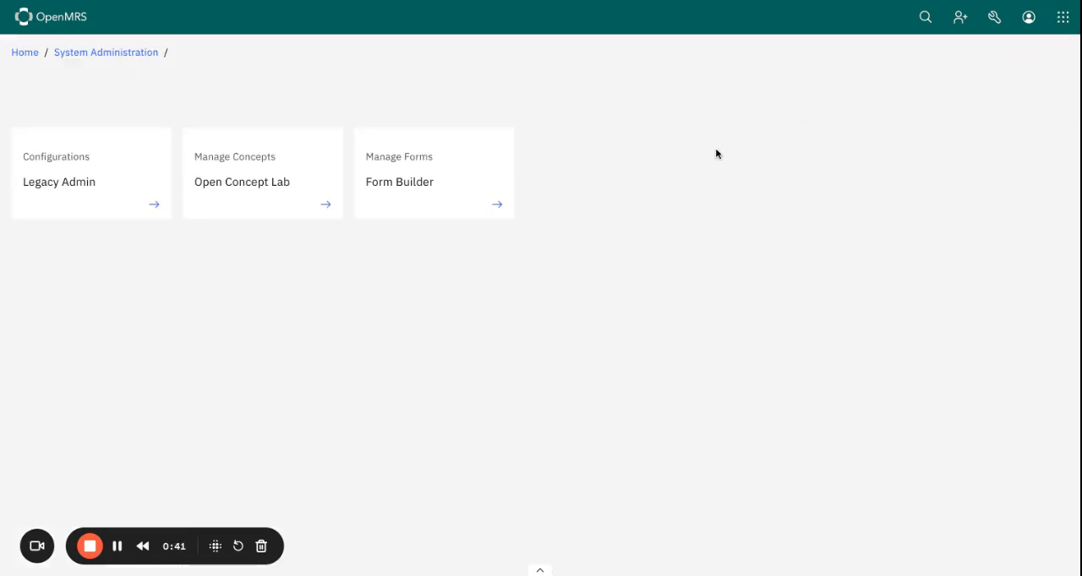
mouse_move(606, 180)
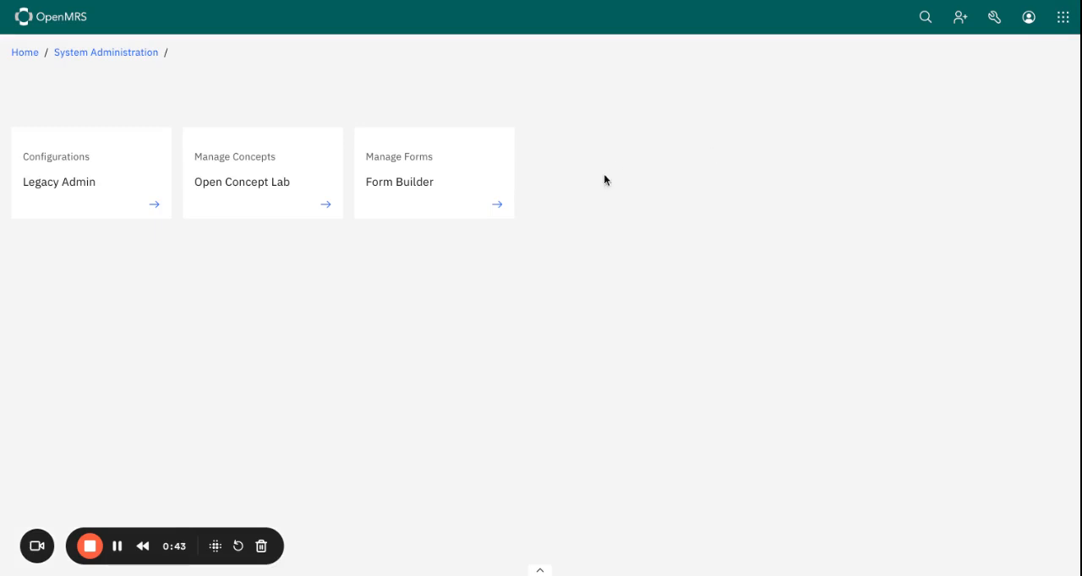
mouse_move(424, 197)
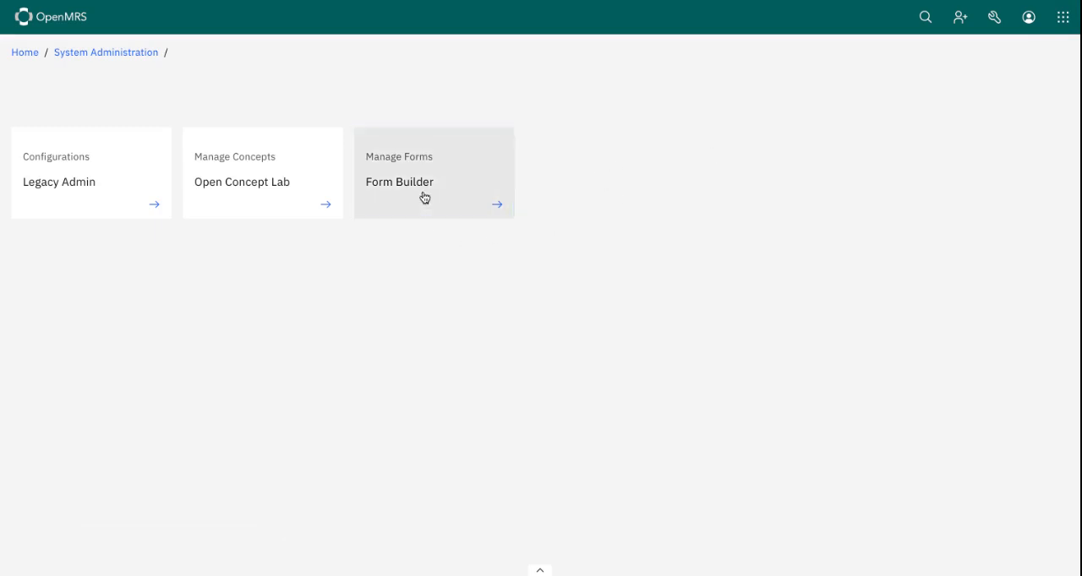
Open the Form Builder and close the dev tools Configuration panel.
left_click(423, 197)
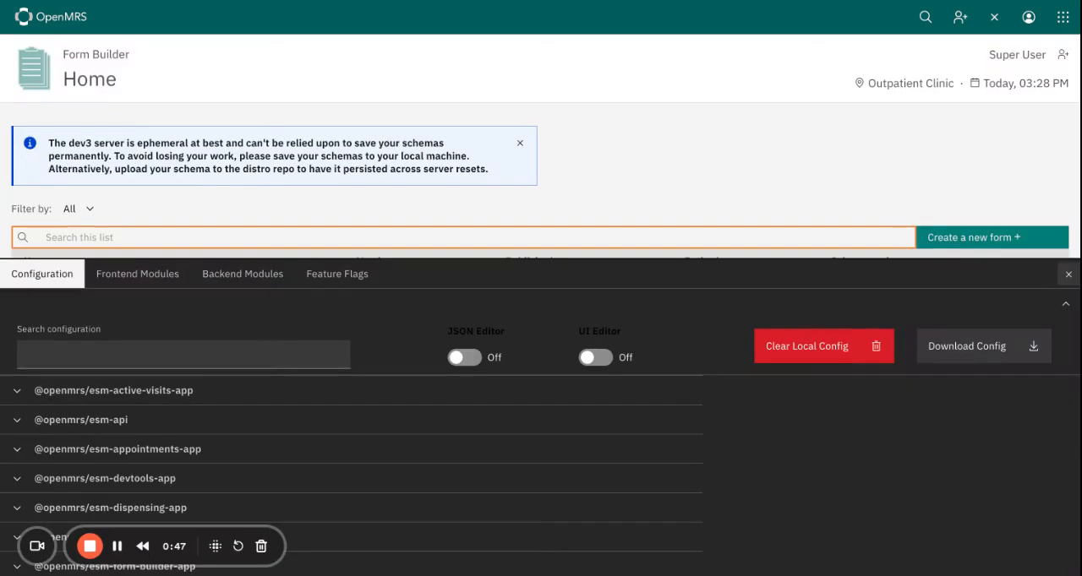
mouse_move(704, 156)
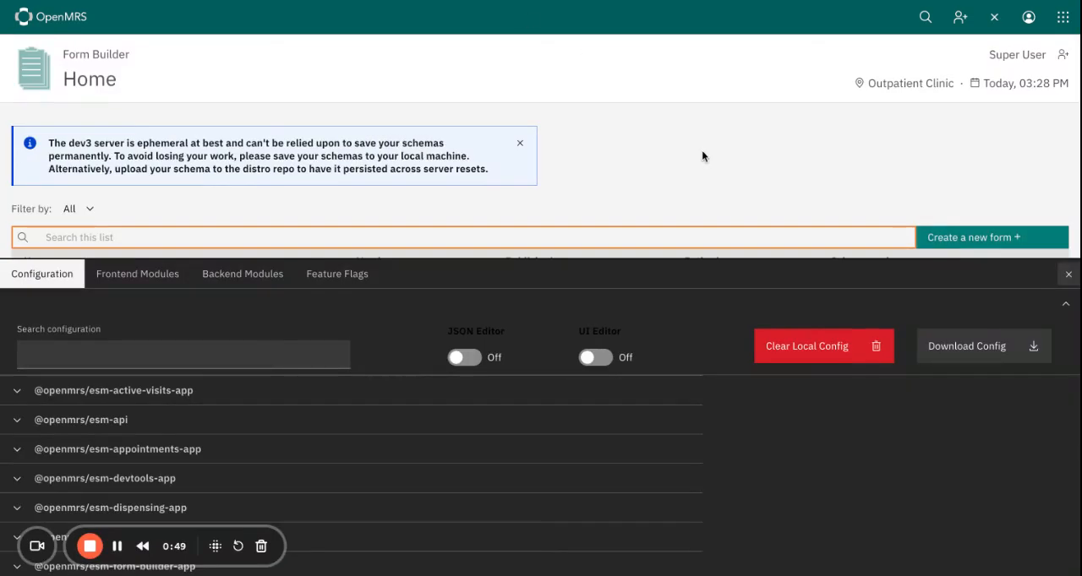
left_click(1068, 273)
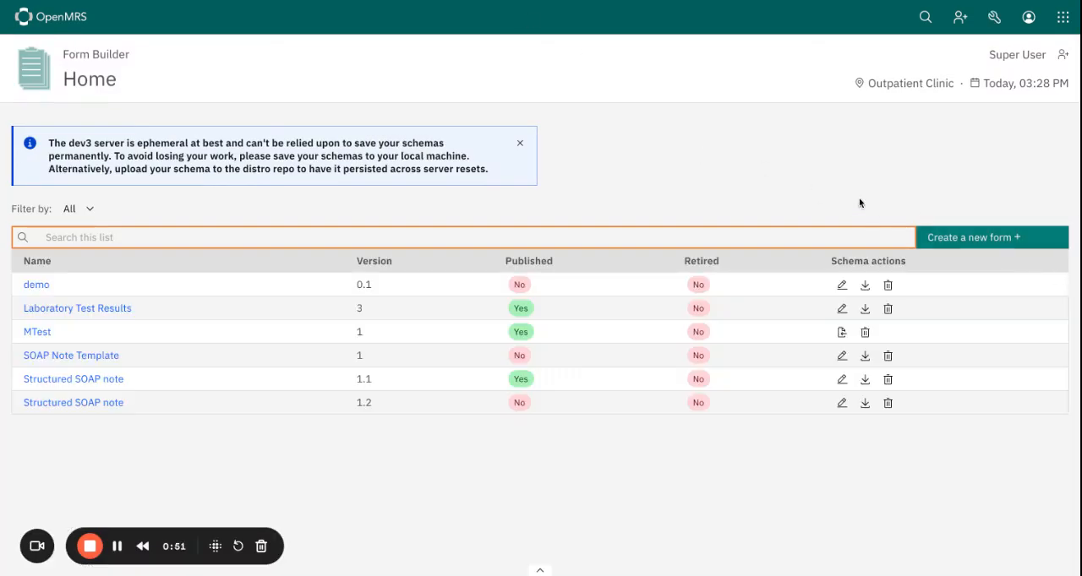
mouse_move(940, 158)
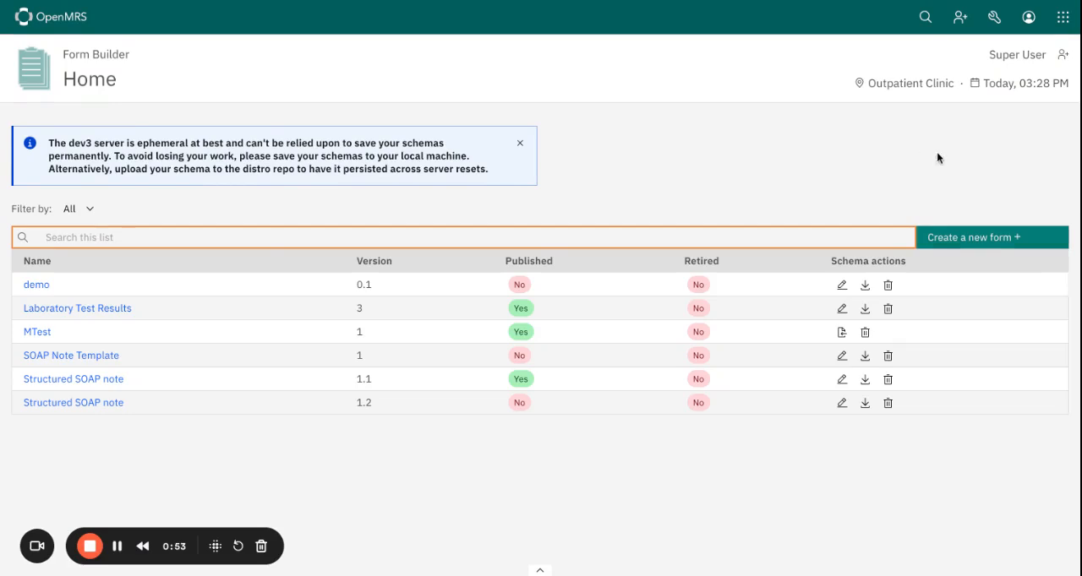
mouse_move(950, 158)
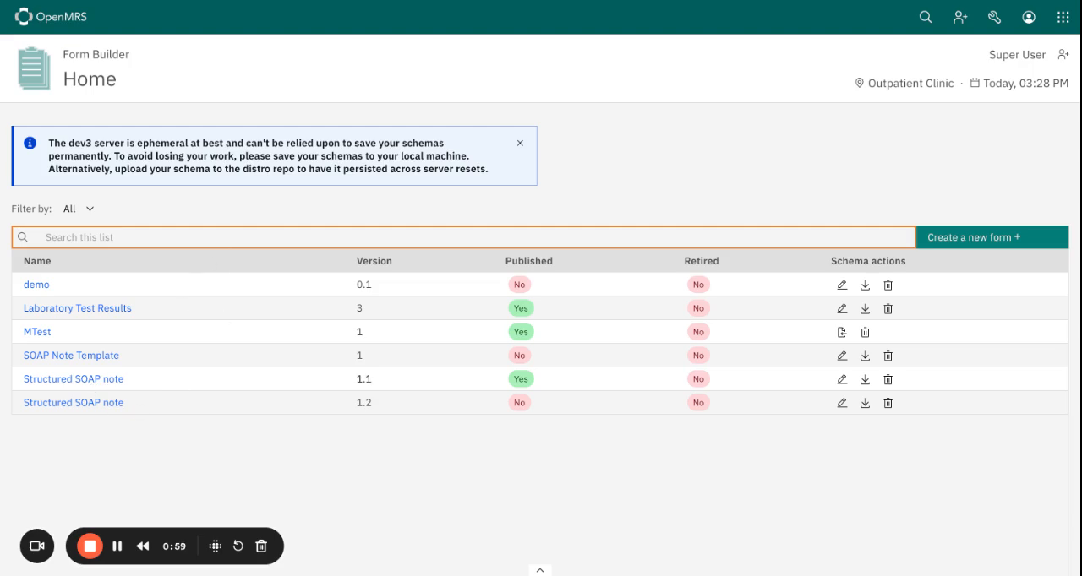
mouse_move(375, 414)
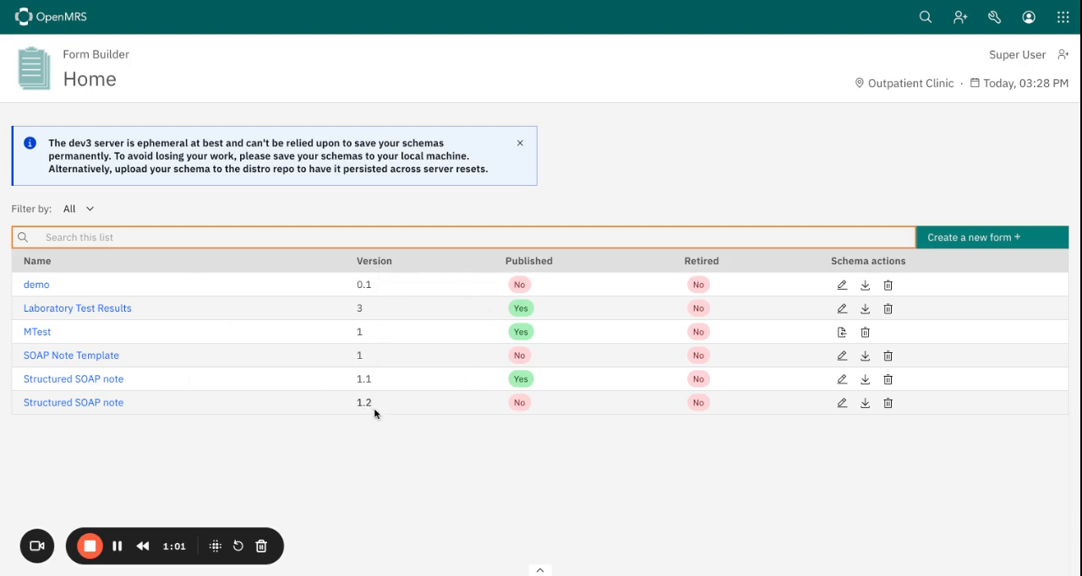
mouse_move(391, 295)
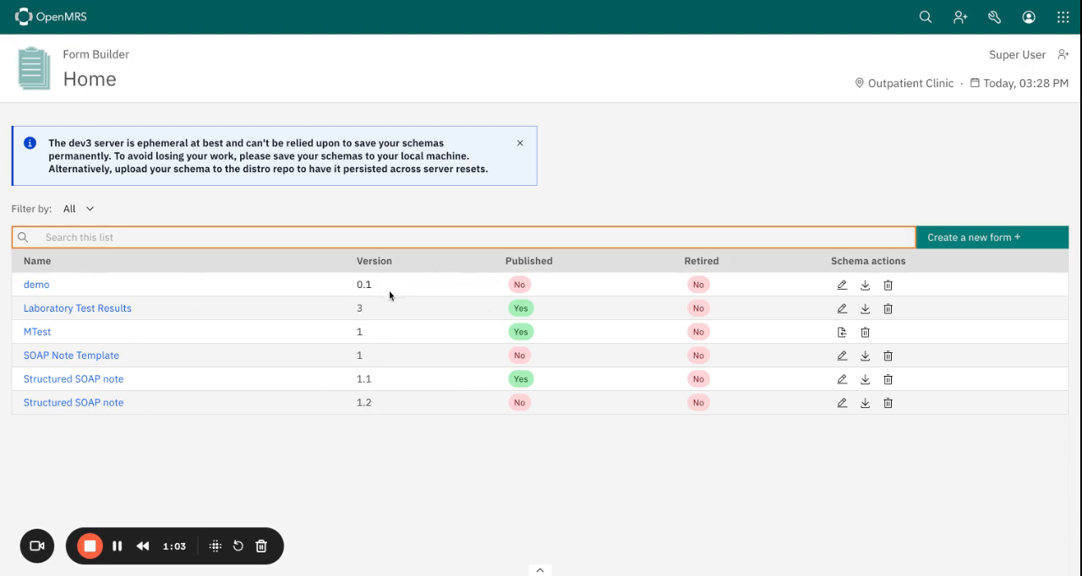
mouse_move(539, 450)
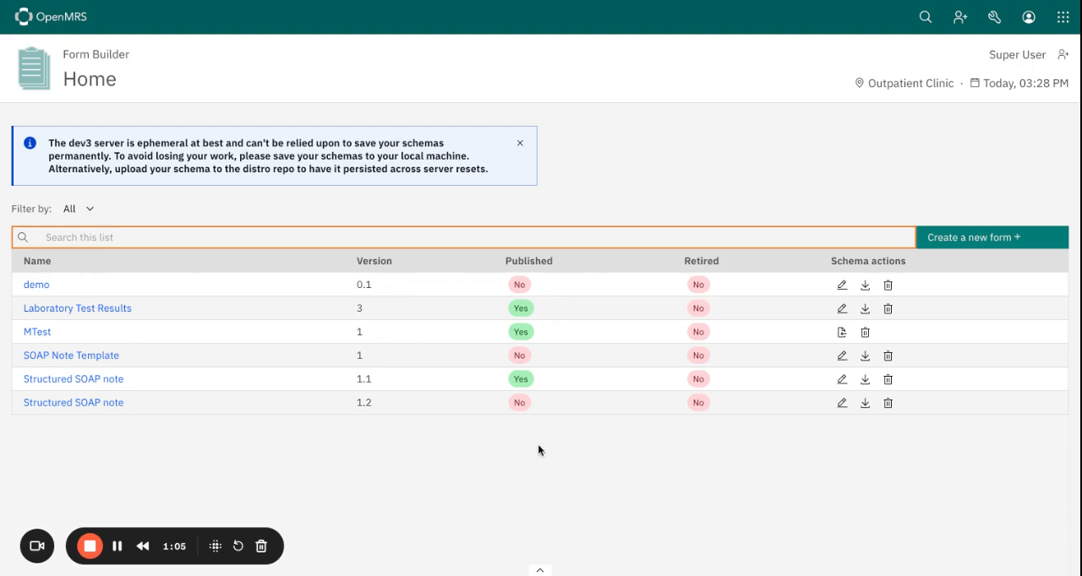
mouse_move(734, 273)
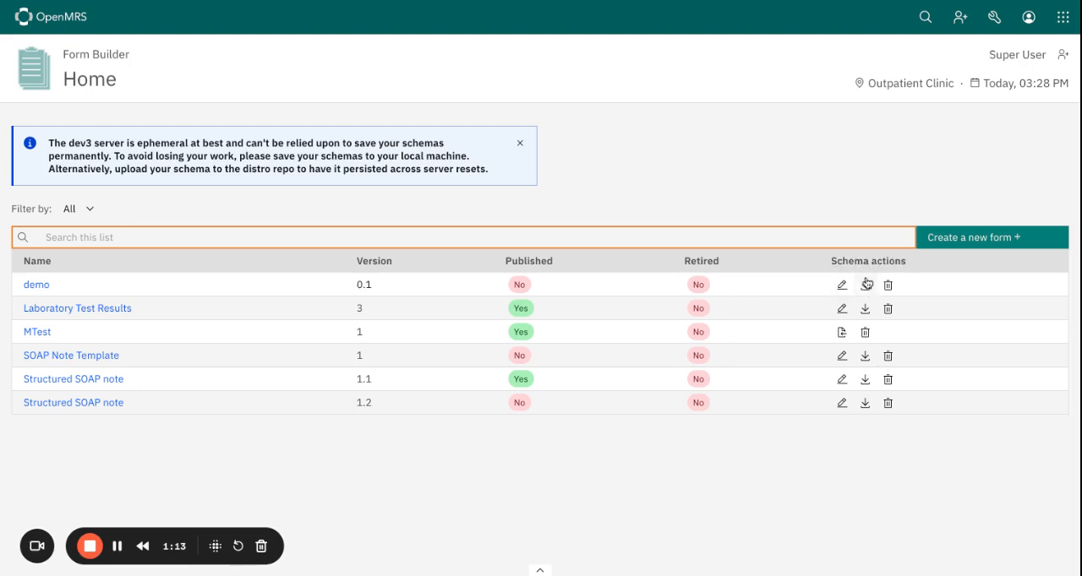
mouse_move(865, 285)
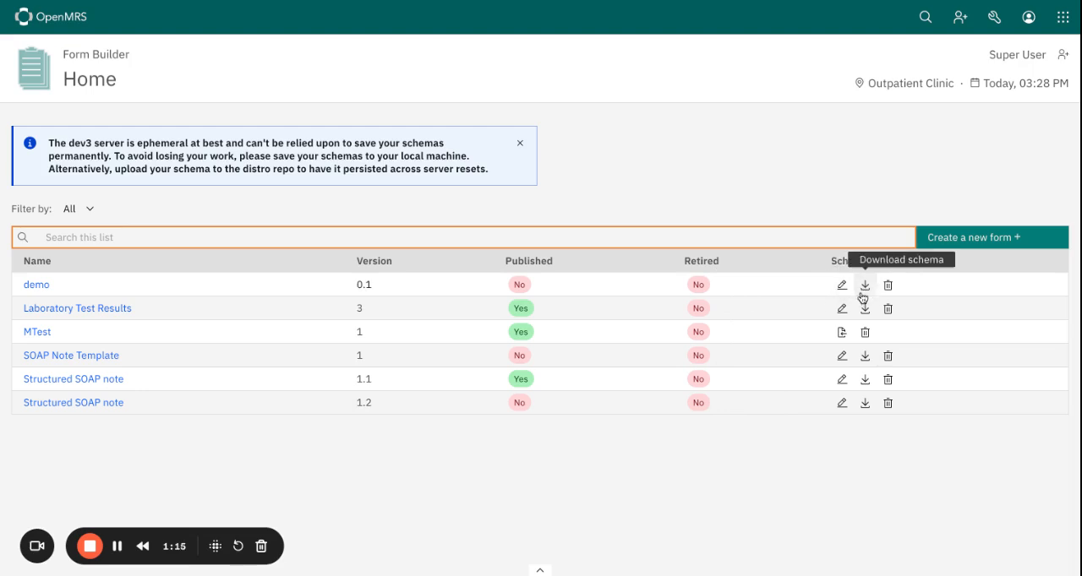
mouse_move(888, 284)
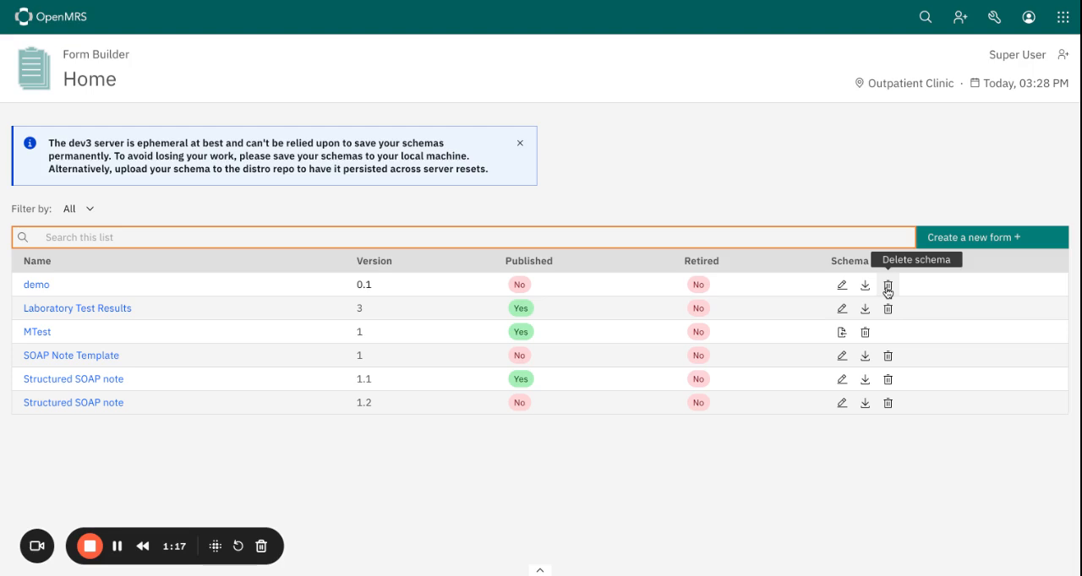
mouse_move(893, 461)
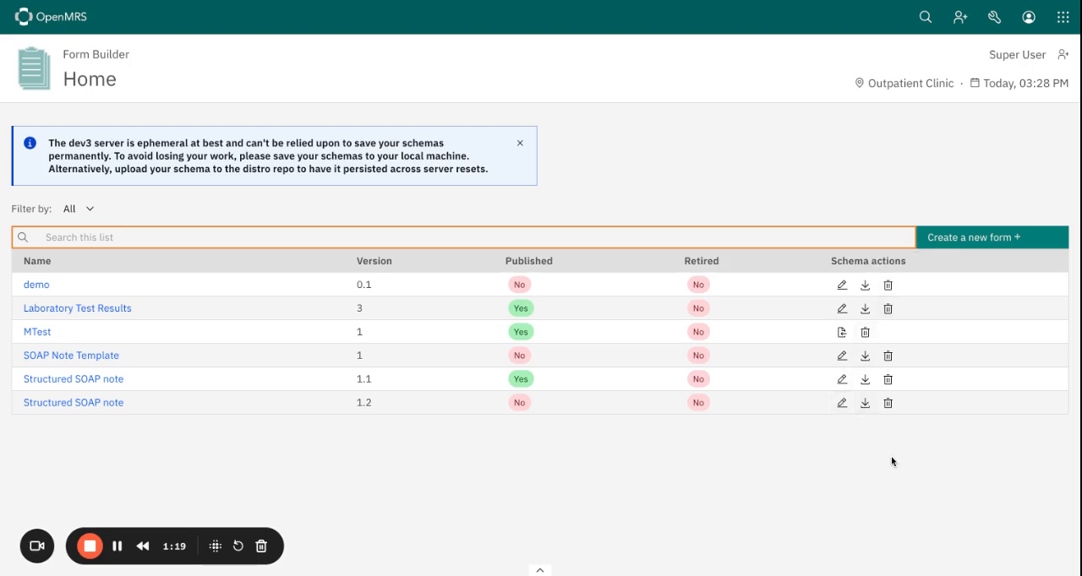
mouse_move(1028, 277)
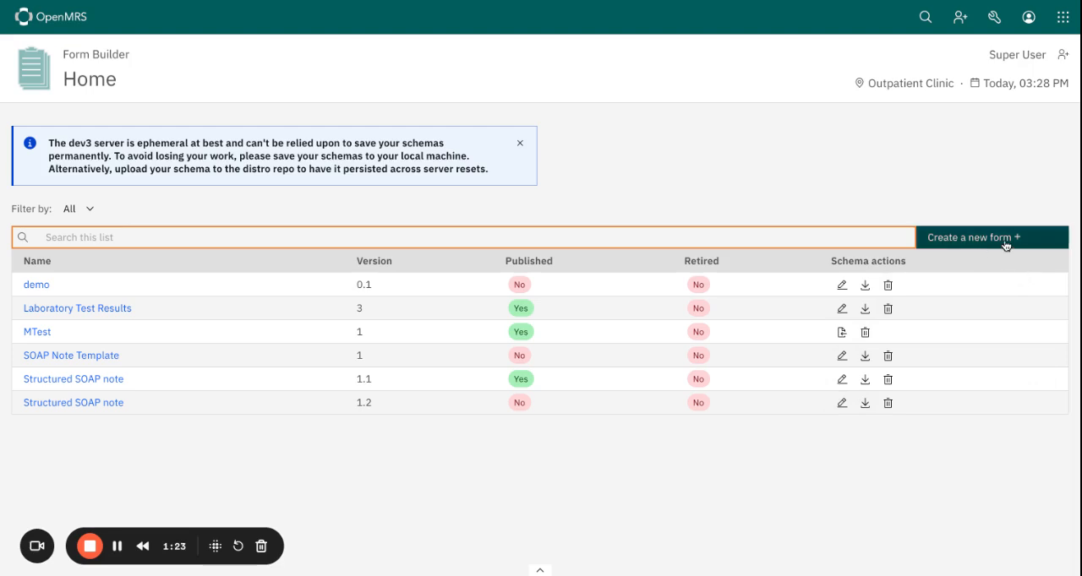
left_click(976, 237)
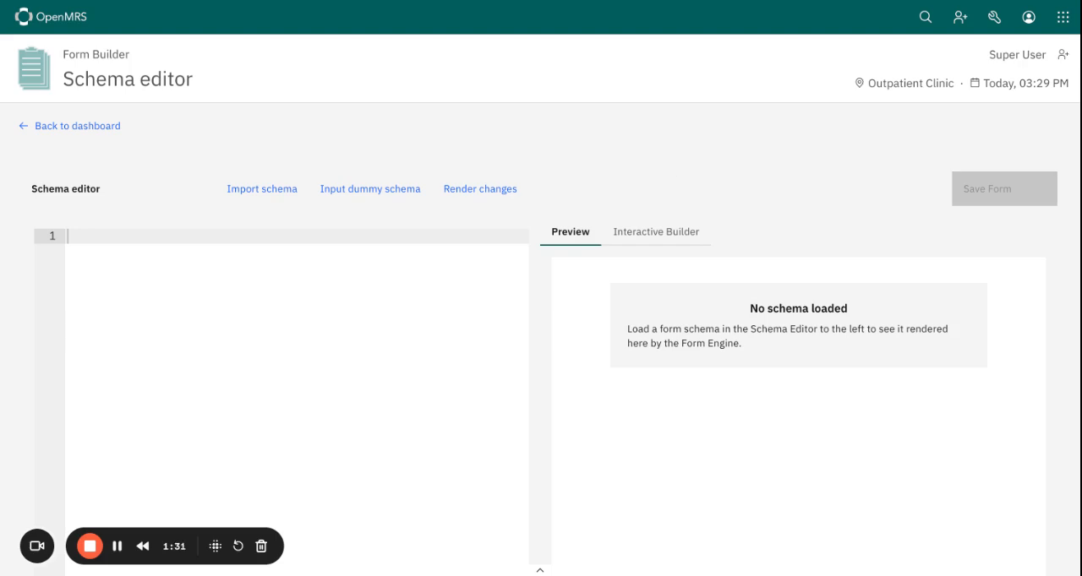
mouse_move(479, 136)
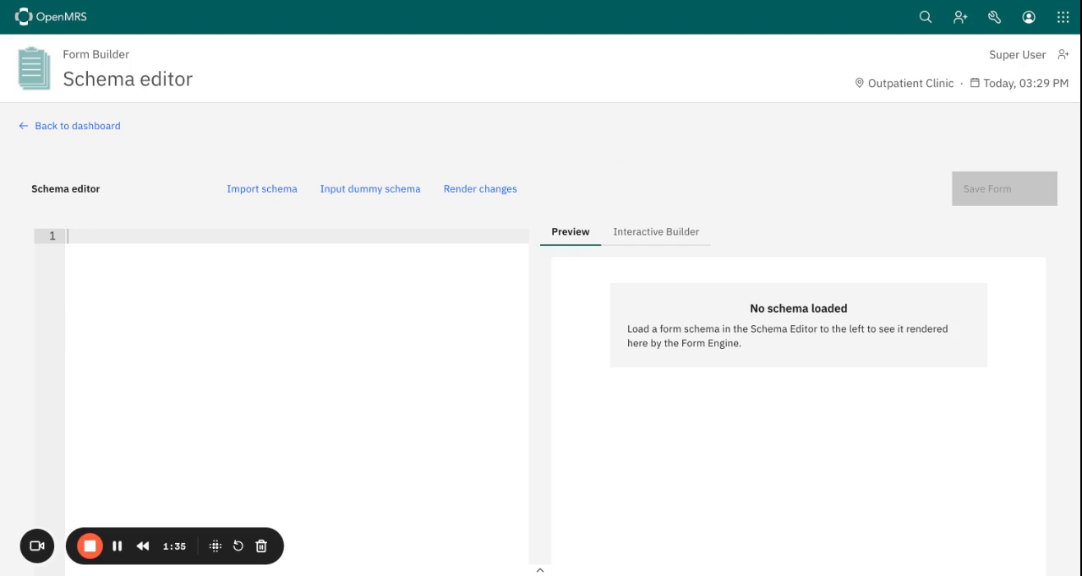
mouse_move(234, 176)
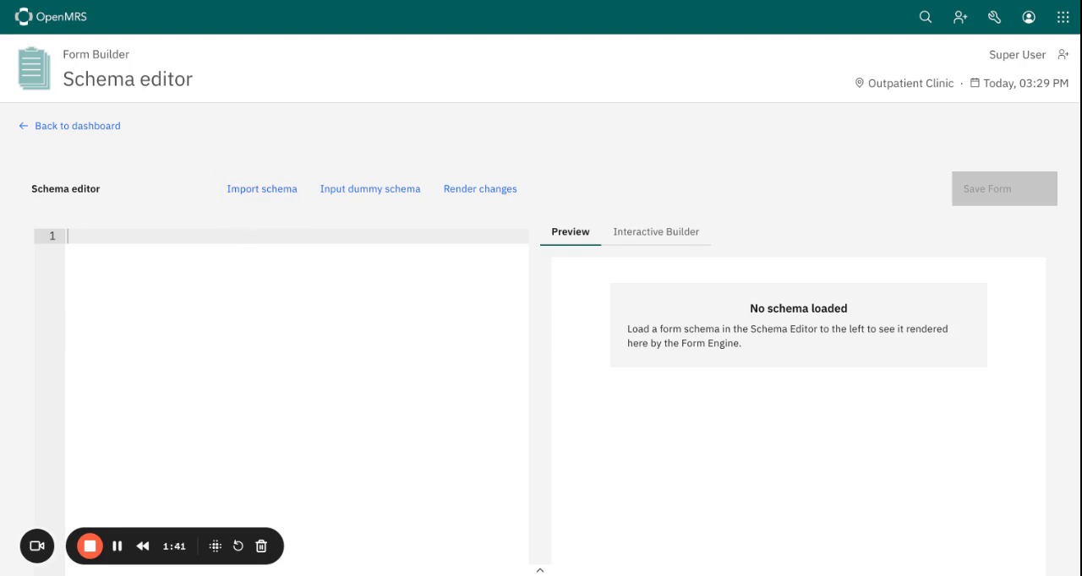
mouse_move(204, 226)
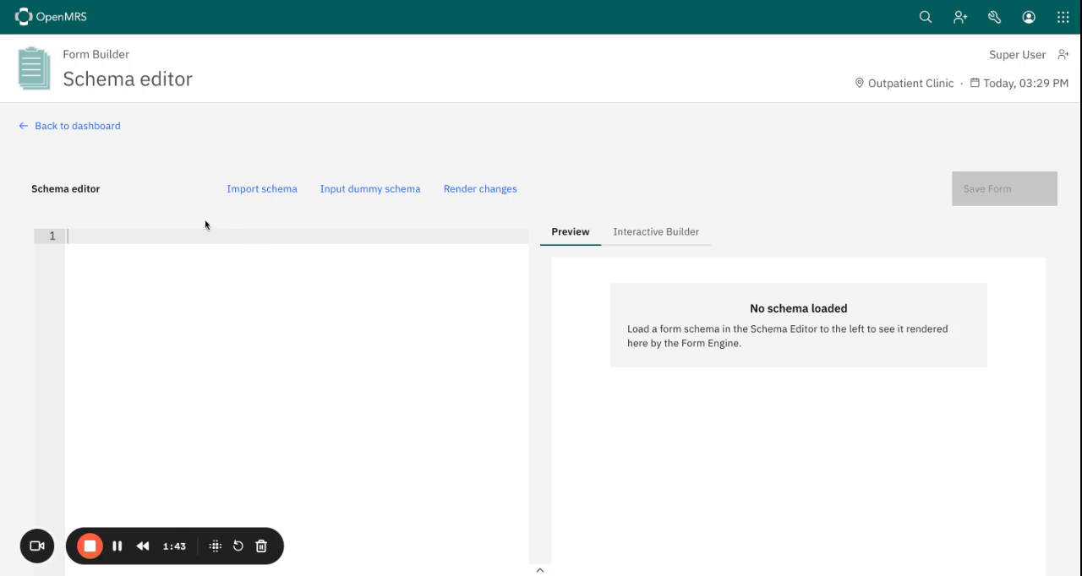
mouse_move(78, 208)
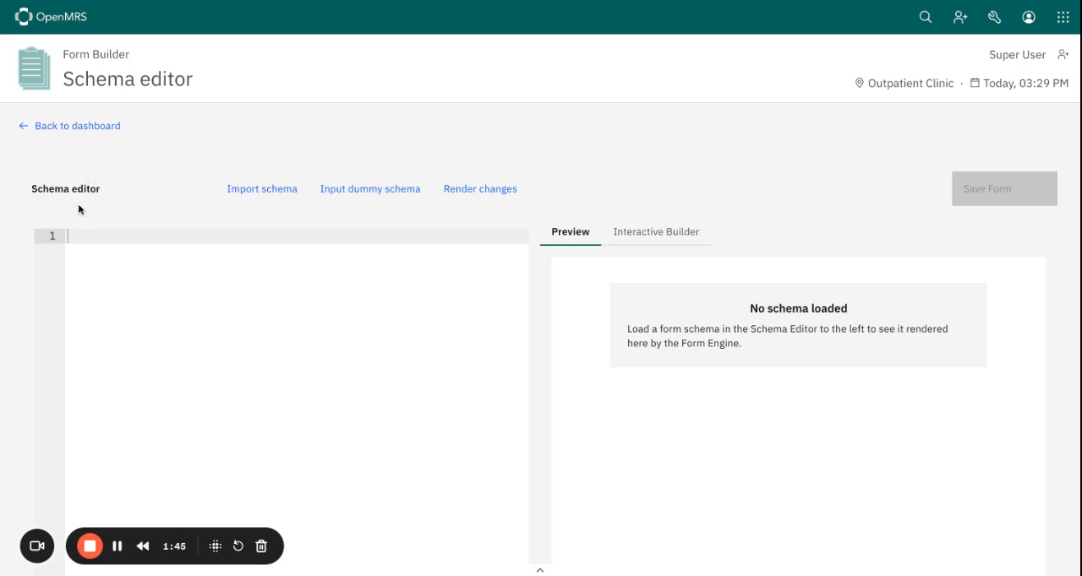
Switch to the Interactive Builder tab beside Preview.
left_click(656, 232)
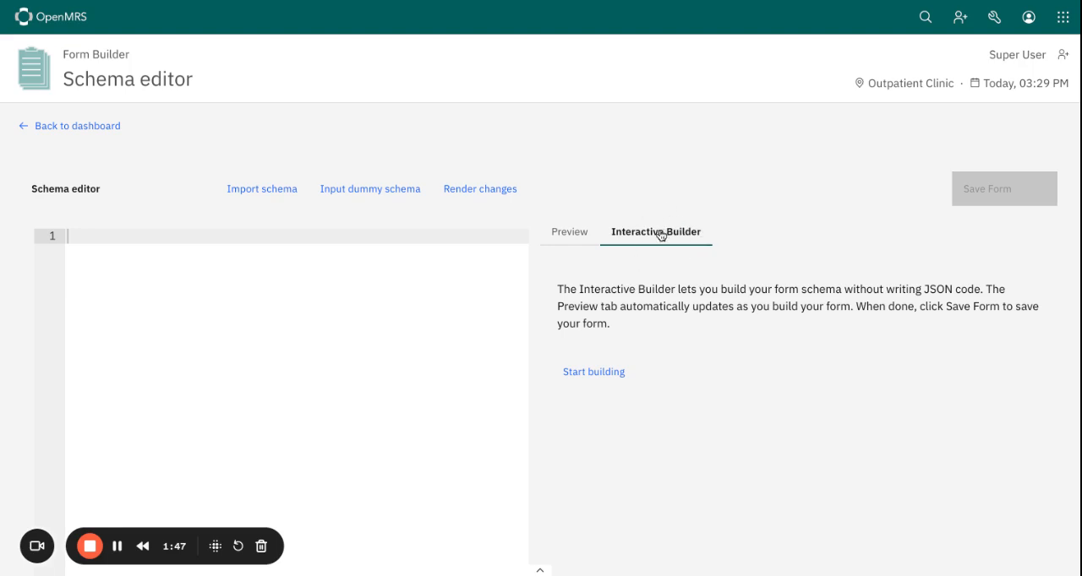
mouse_move(682, 252)
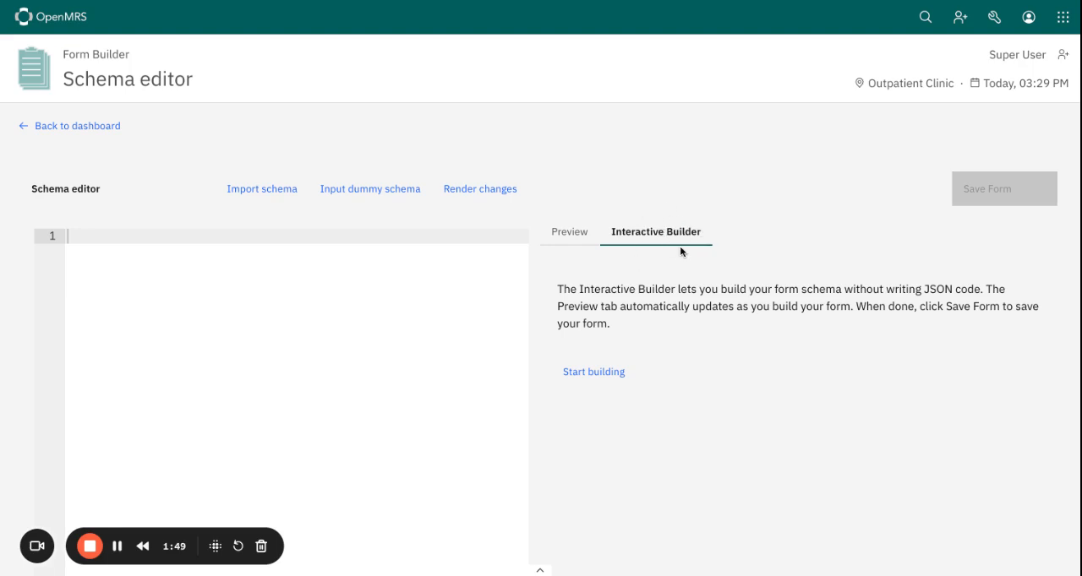
mouse_move(5, 199)
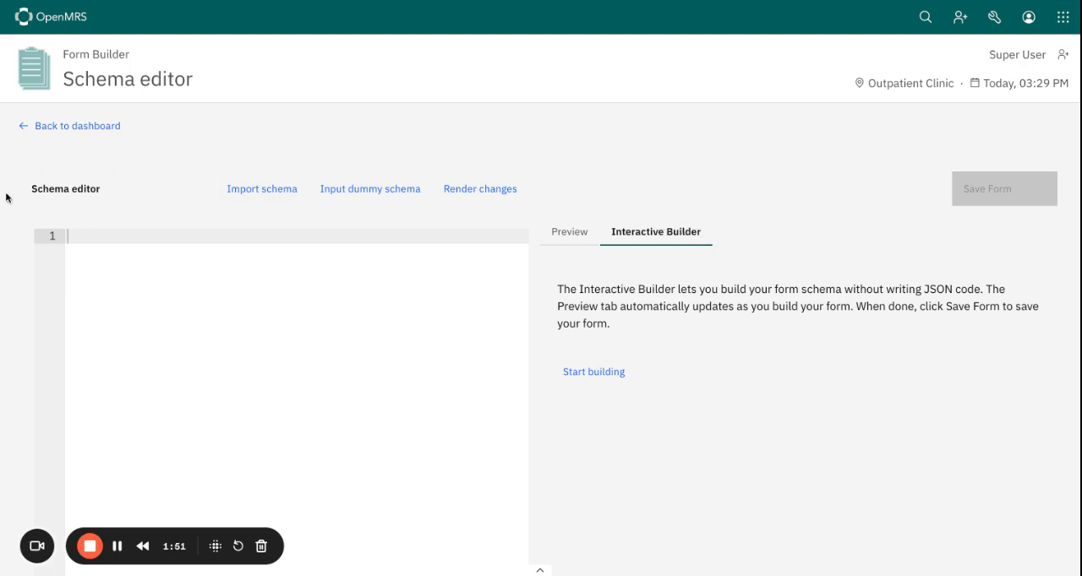
mouse_move(59, 223)
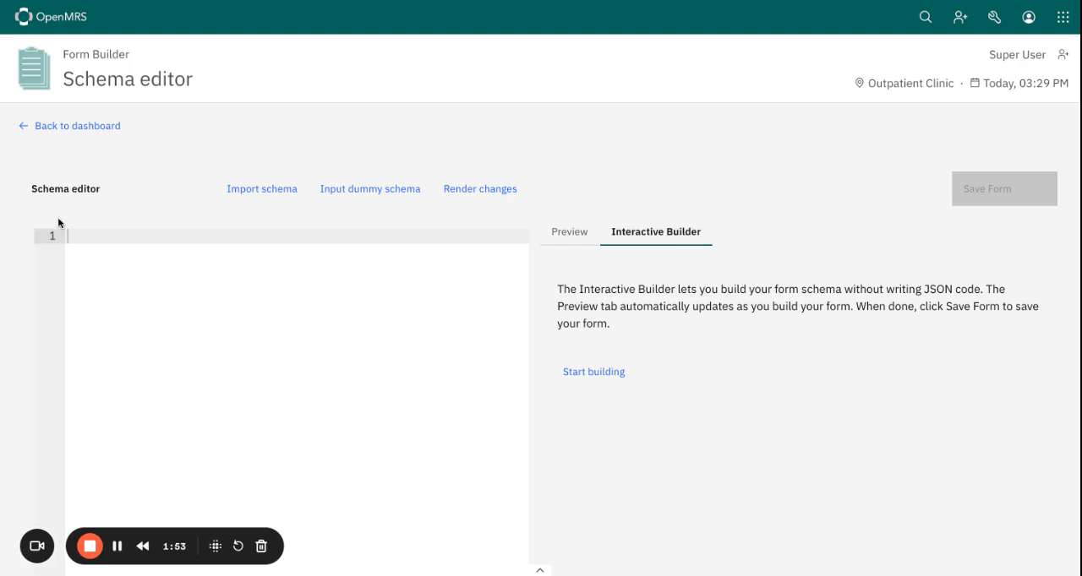
mouse_move(95, 209)
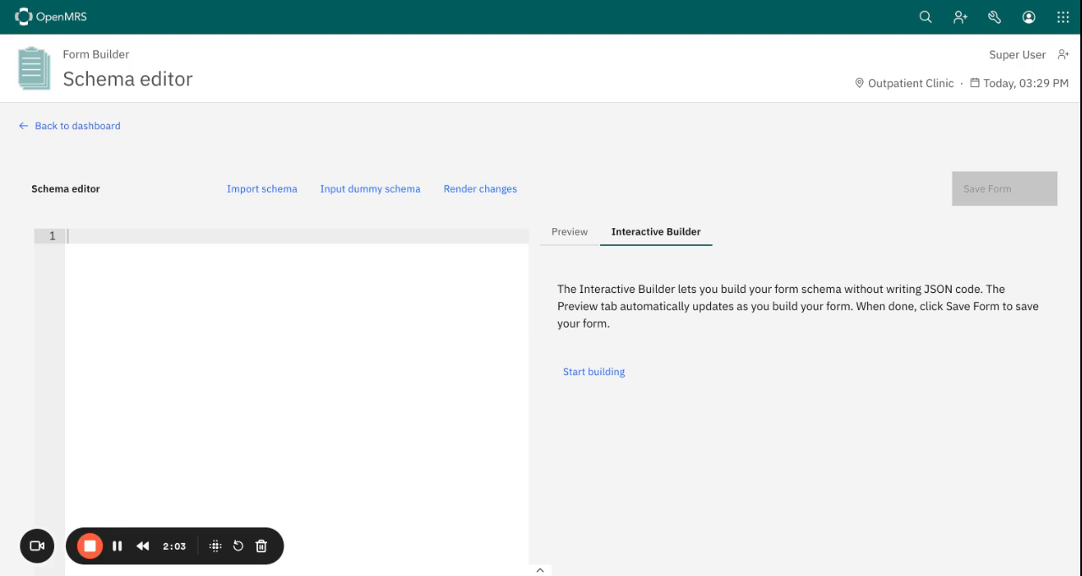
mouse_move(141, 233)
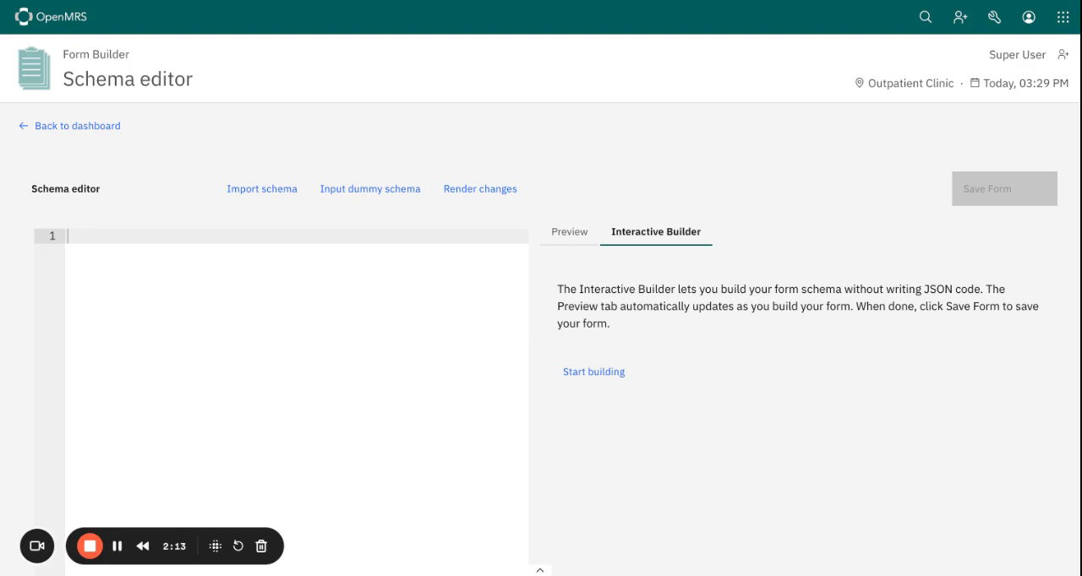
mouse_move(774, 75)
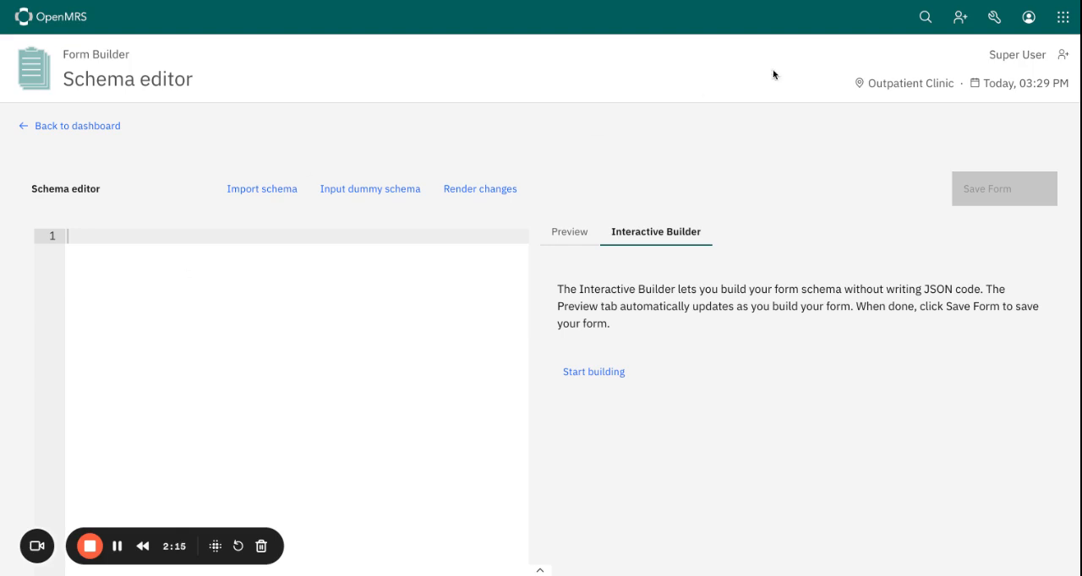
mouse_move(857, 7)
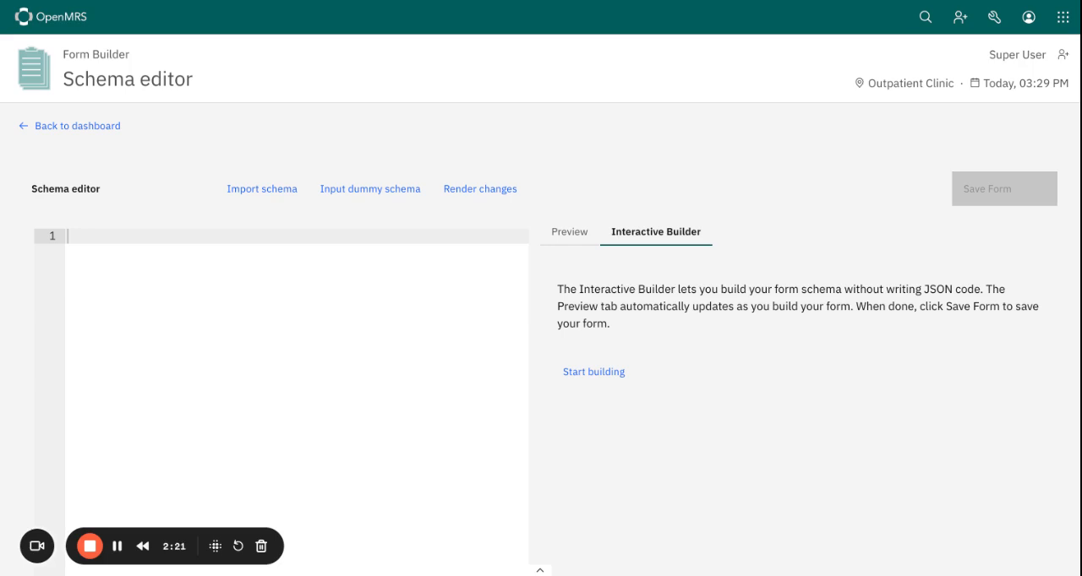
mouse_move(689, 237)
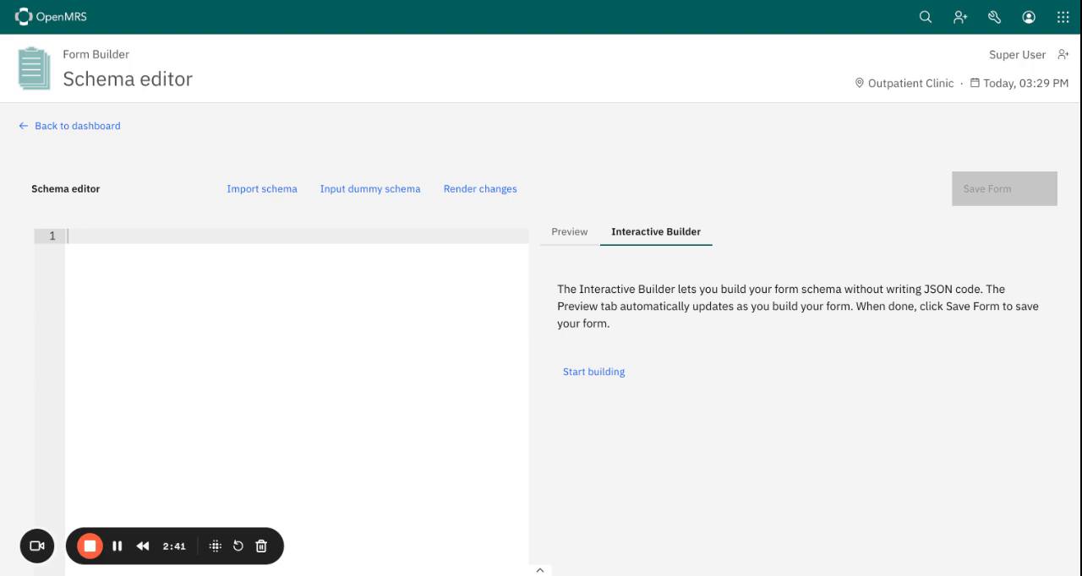
mouse_move(673, 240)
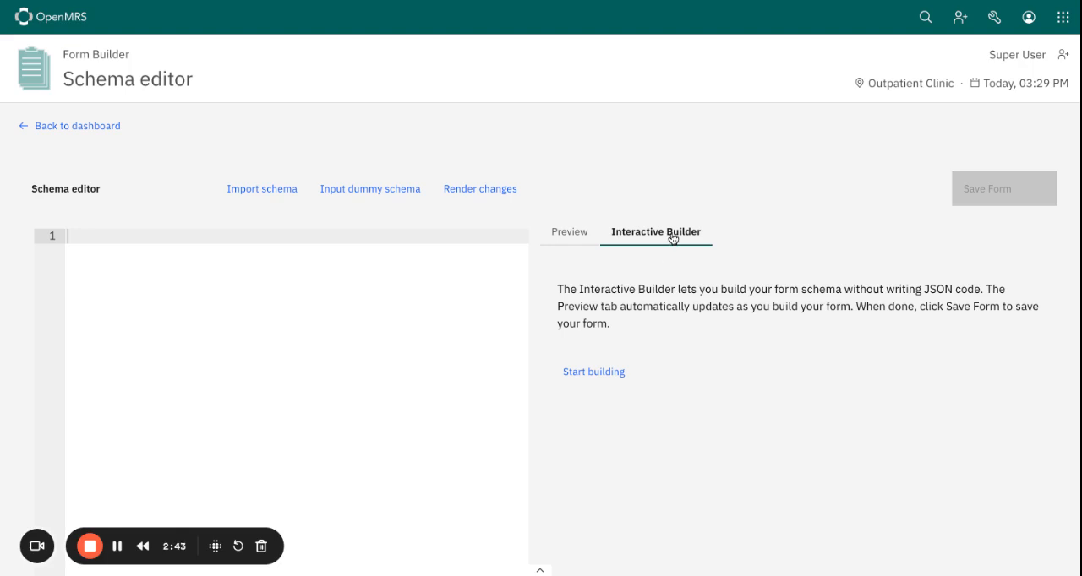
mouse_move(792, 241)
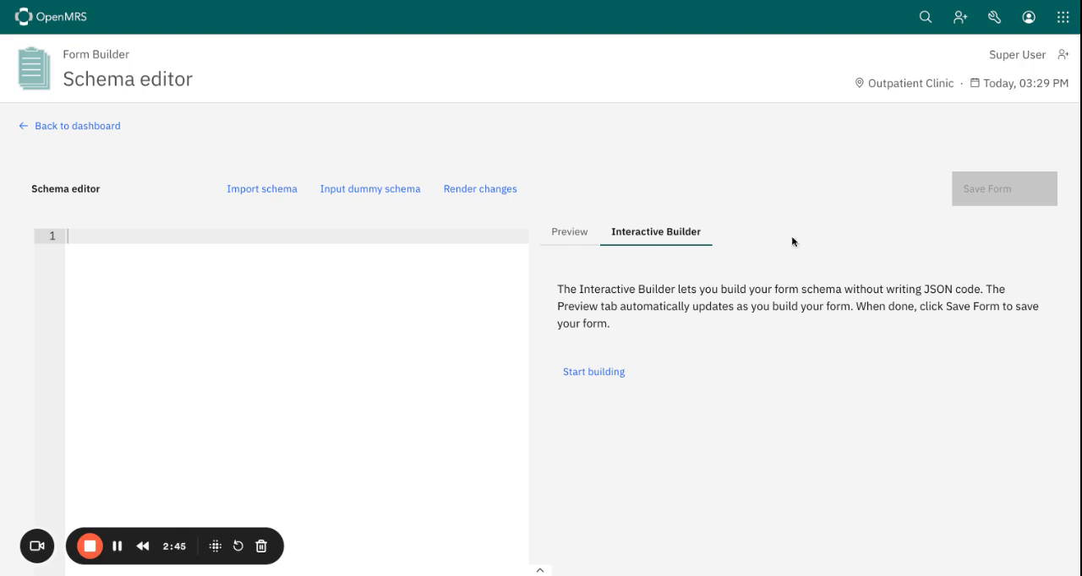
mouse_move(791, 242)
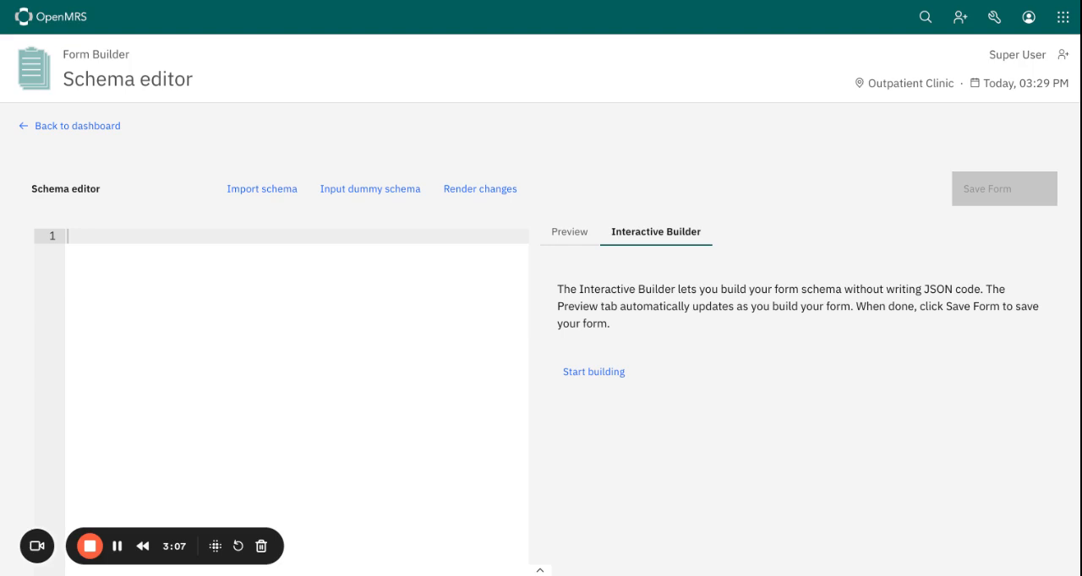
mouse_move(811, 209)
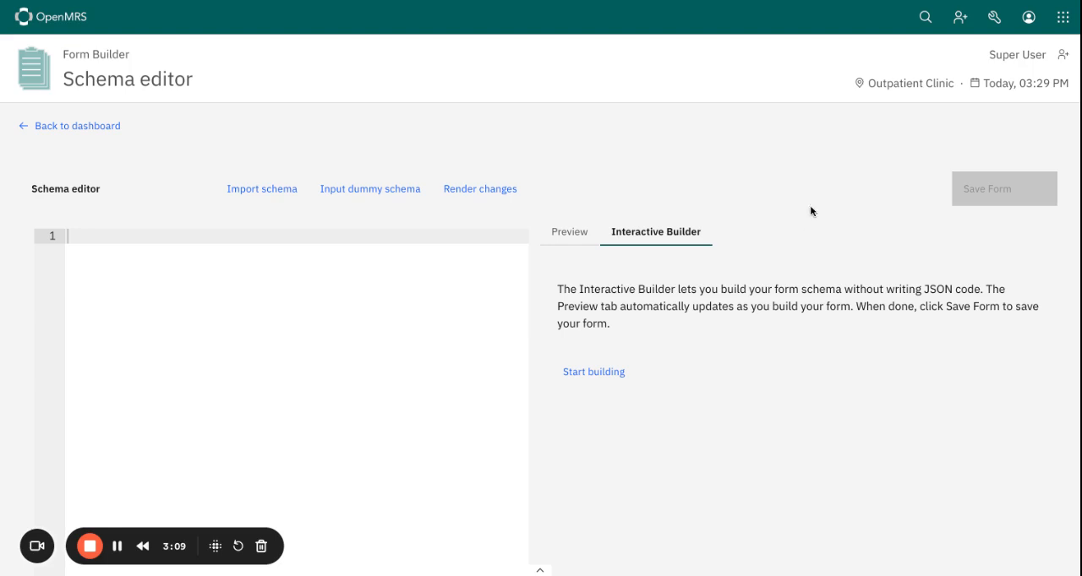
mouse_move(838, 188)
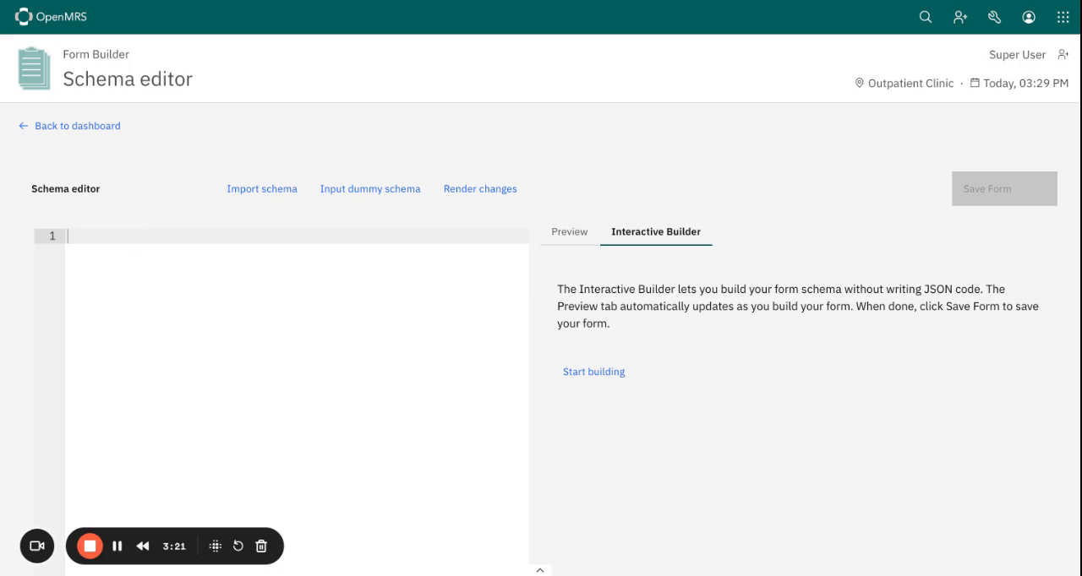
mouse_move(659, 247)
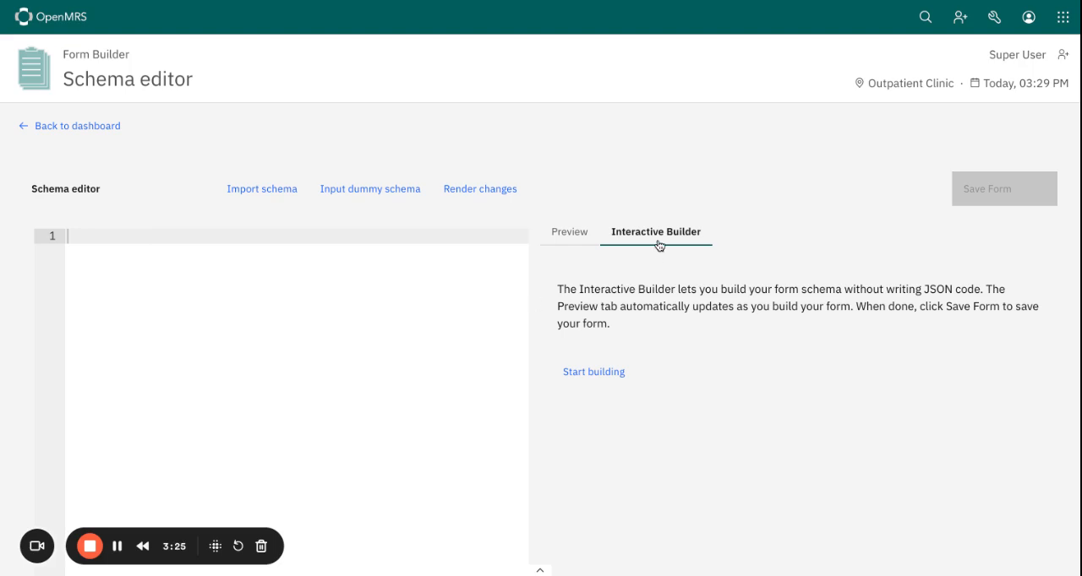
mouse_move(695, 267)
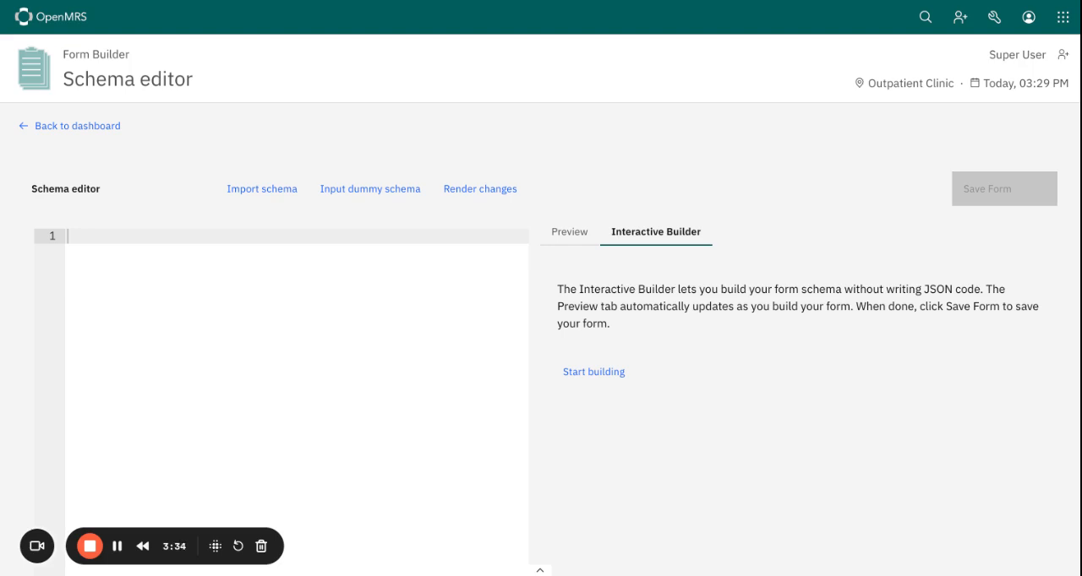
mouse_move(728, 215)
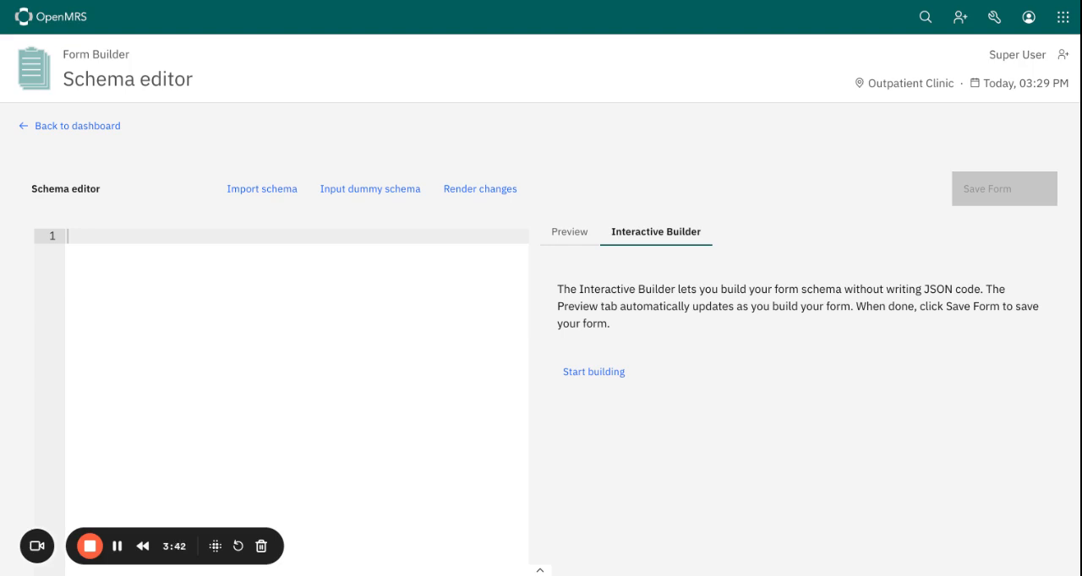
mouse_move(479, 178)
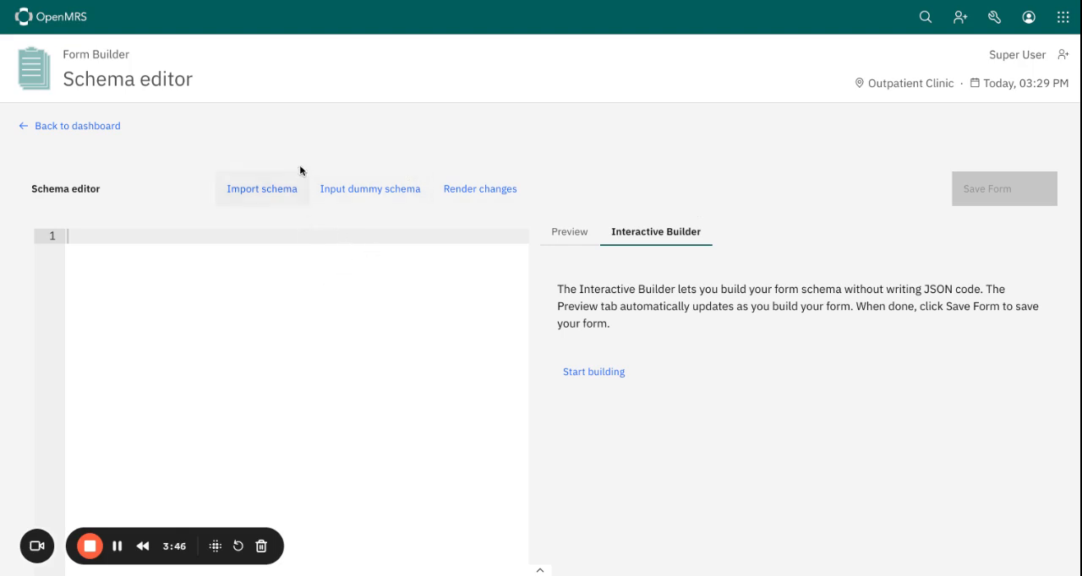
mouse_move(202, 200)
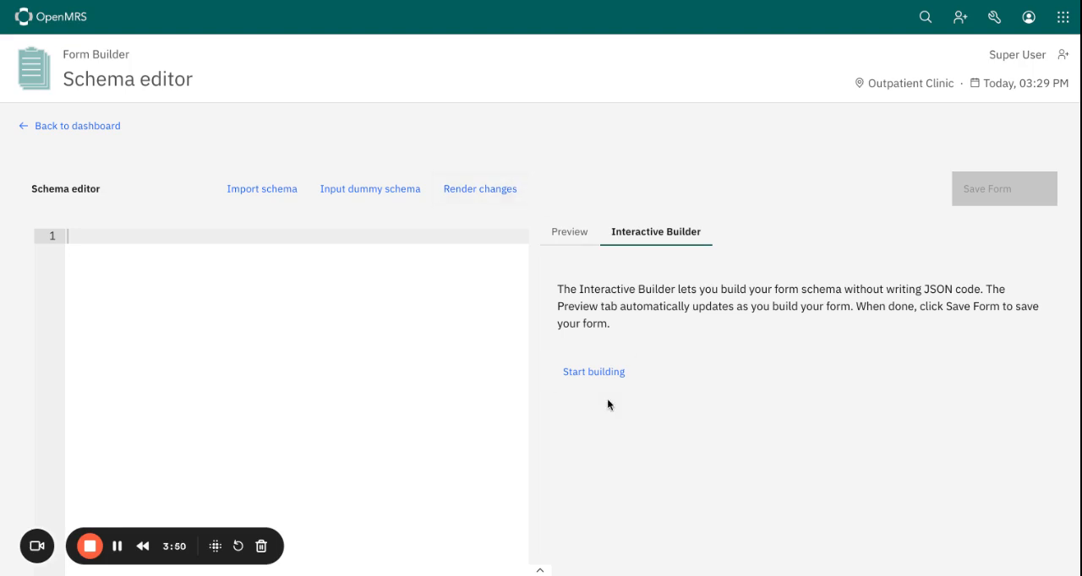
mouse_move(668, 498)
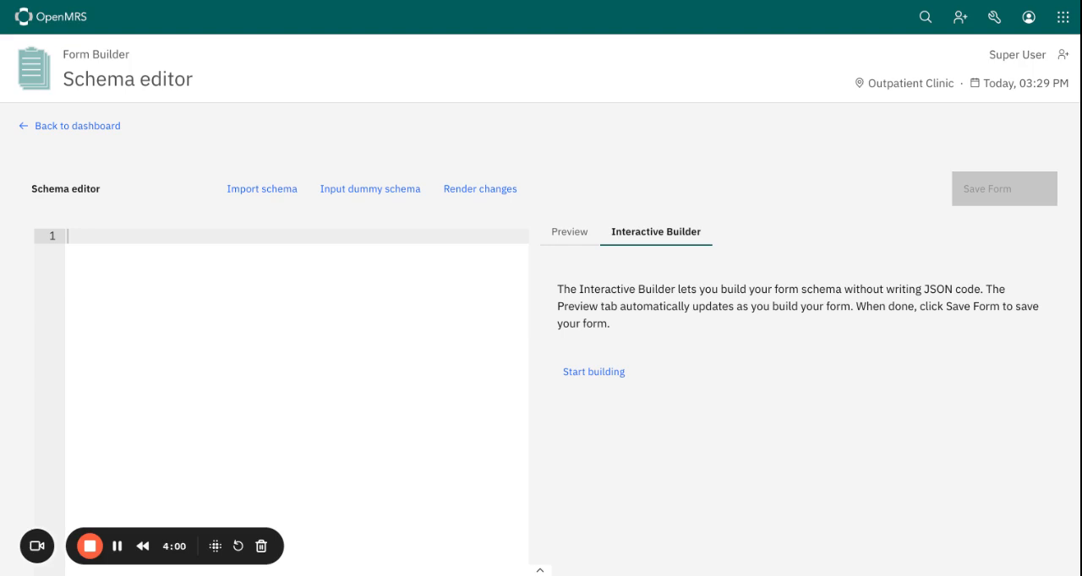
mouse_move(53, 565)
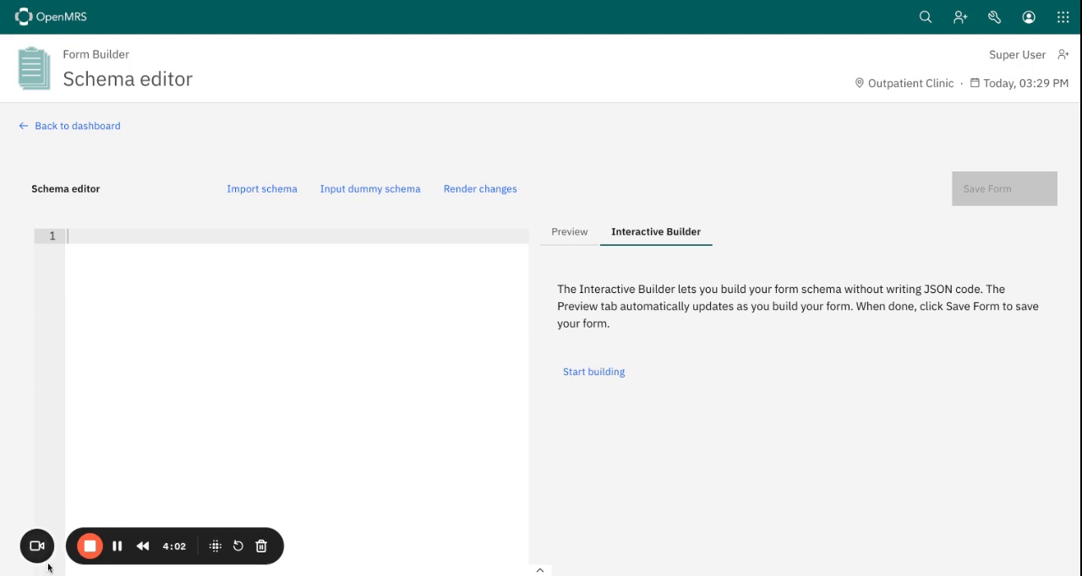